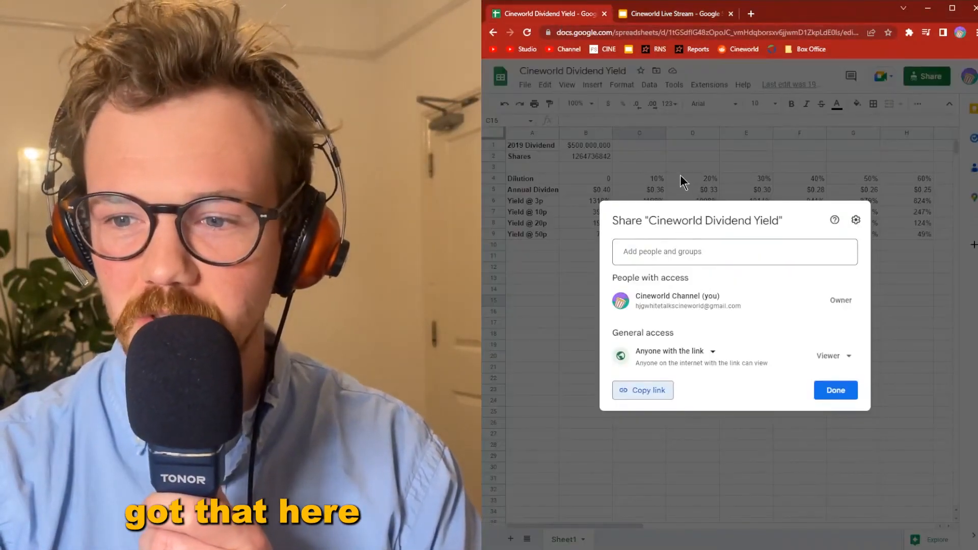
Close the Share dialog to reveal the Cineworld Dividend Yield table
left_click(834, 389)
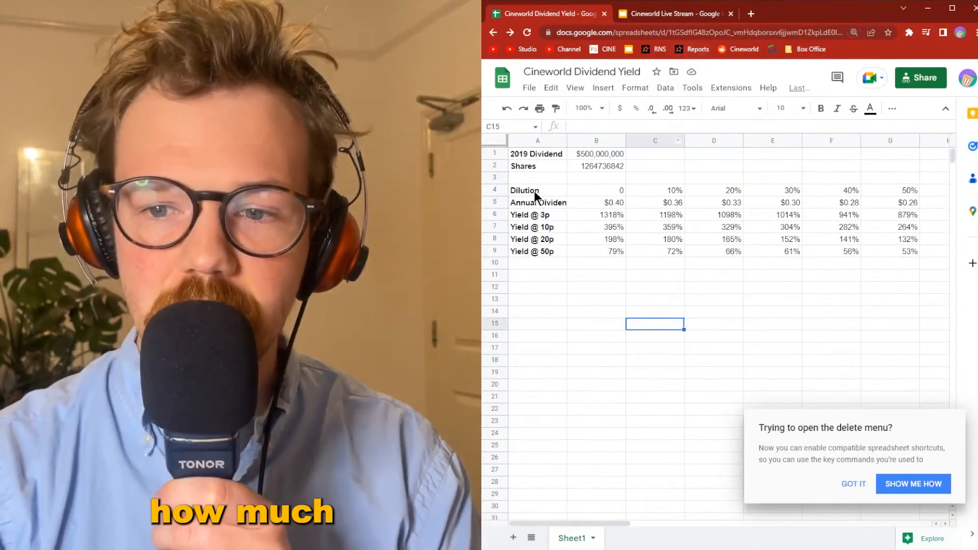
Review the Dilution label, the 2019 dividend label and amount, and the 20% dilution value
left_click(536, 190)
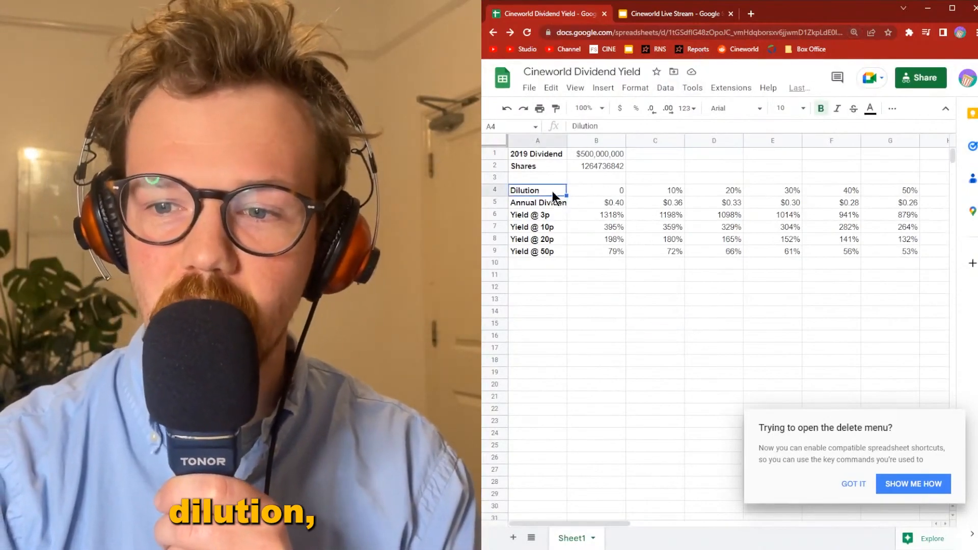
left_click_drag(537, 190, 714, 177)
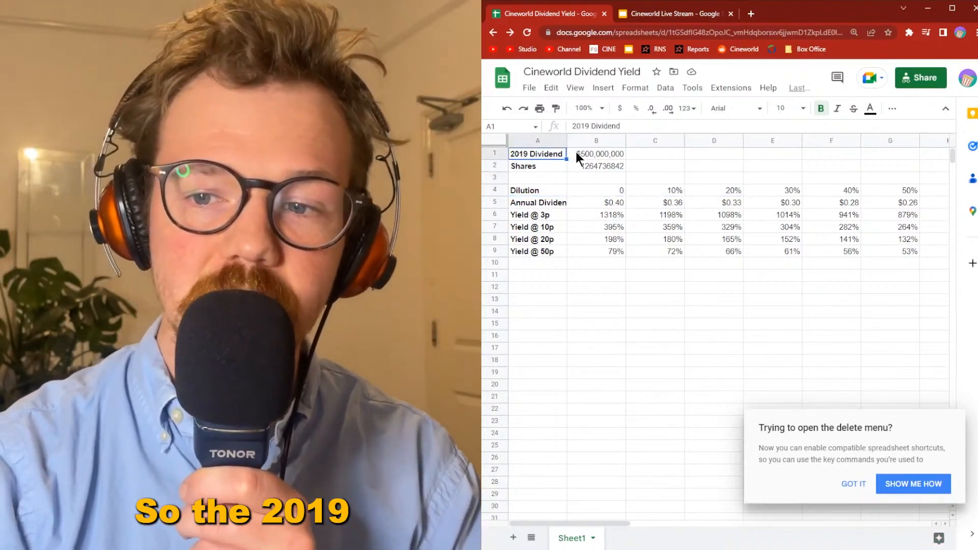
left_click(596, 153)
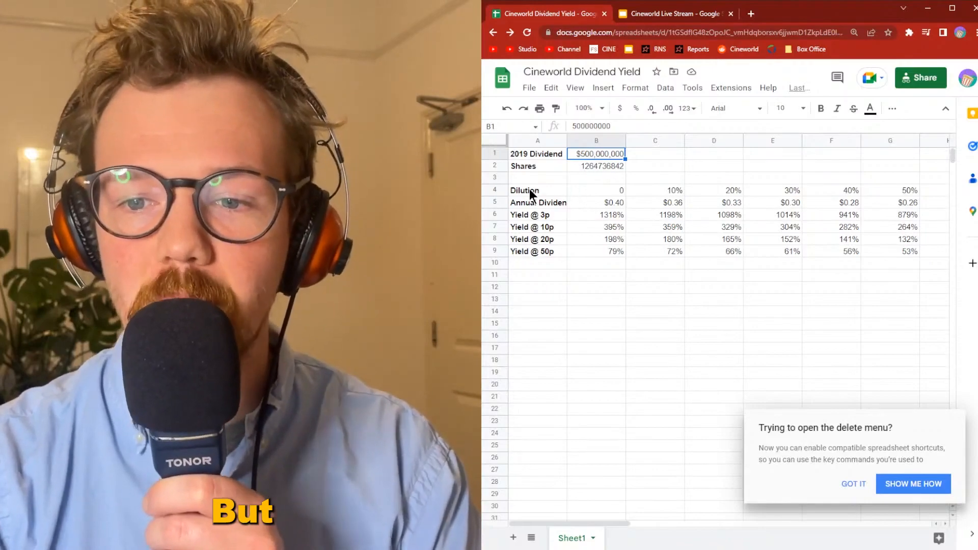
left_click(524, 191)
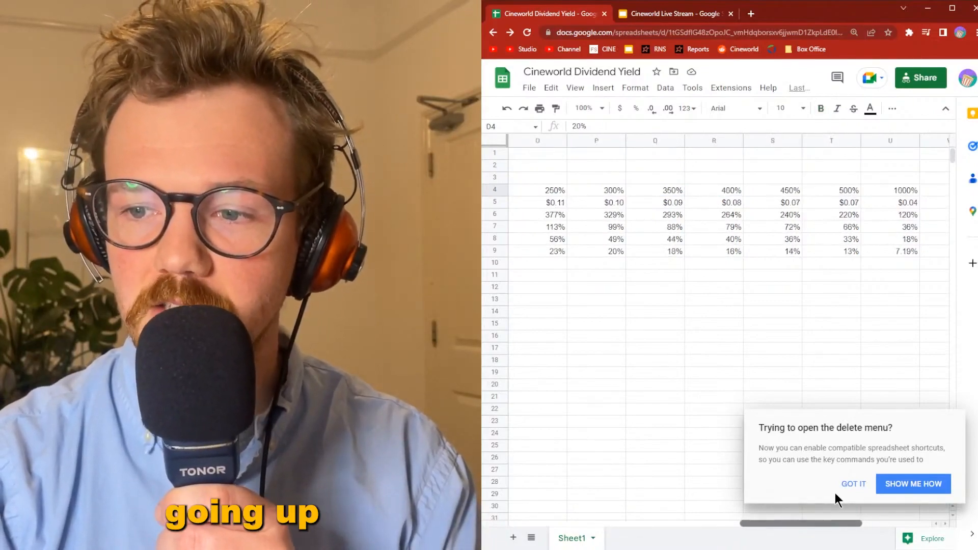
Check the 1000% dilution value, its annual dividend formula and 7.19% 50p yield, then open the presentation
scroll("right", 3)
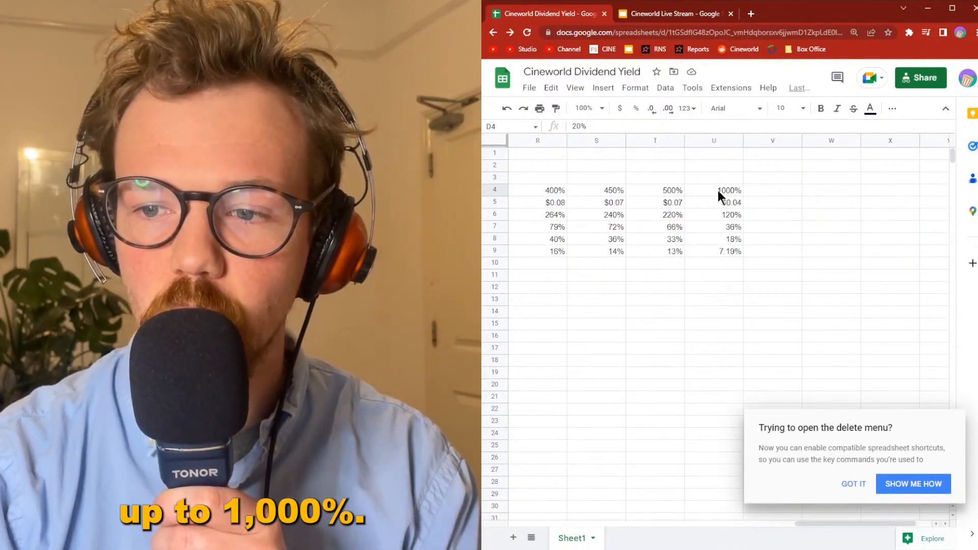
left_click(727, 190)
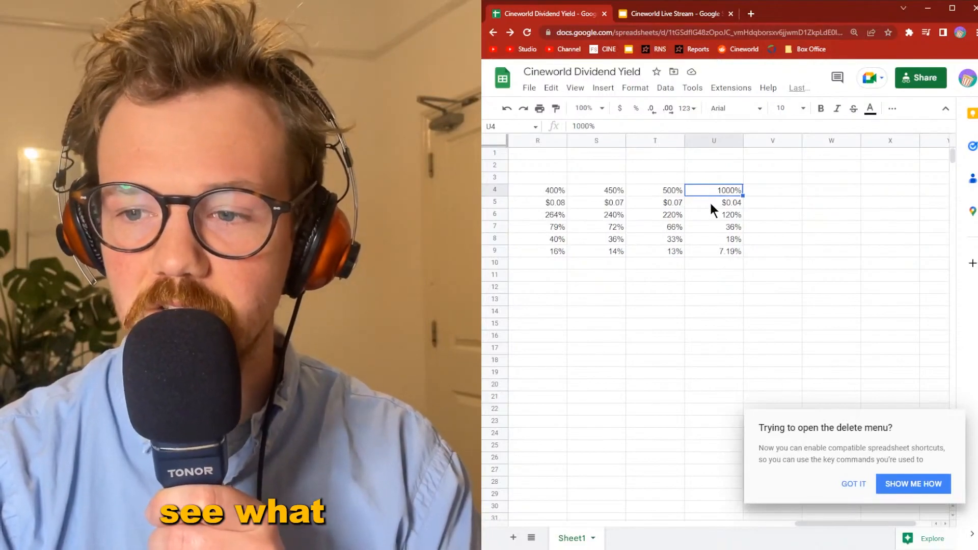
left_click(714, 202)
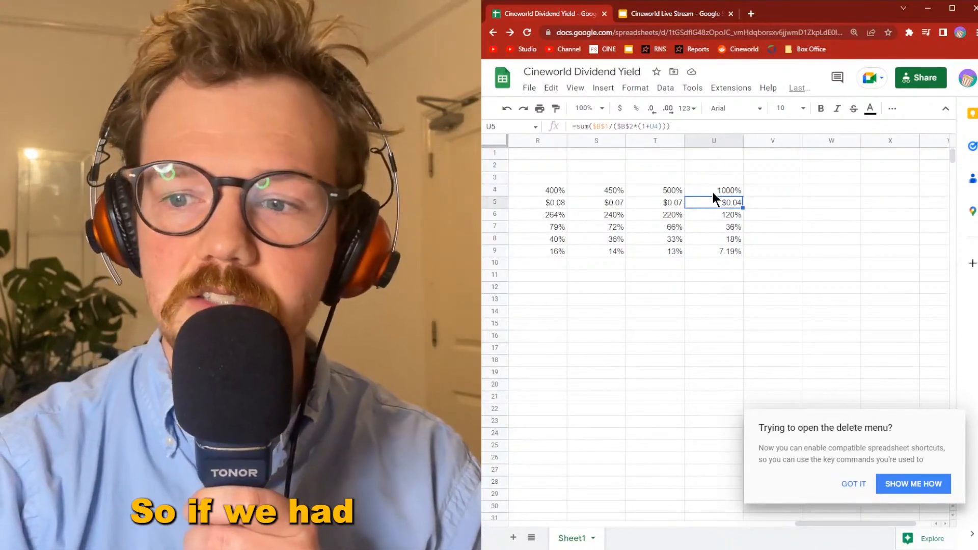
left_click(714, 190)
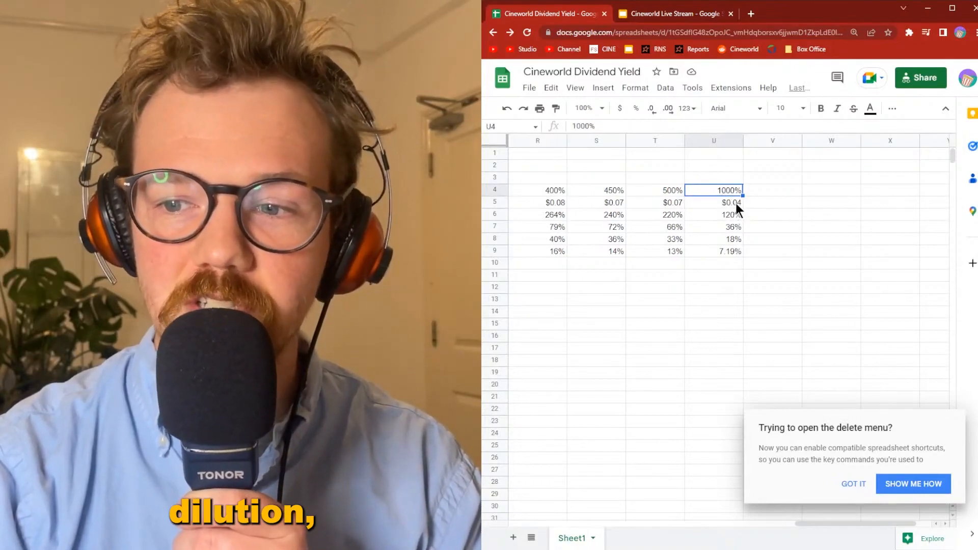
left_click(714, 202)
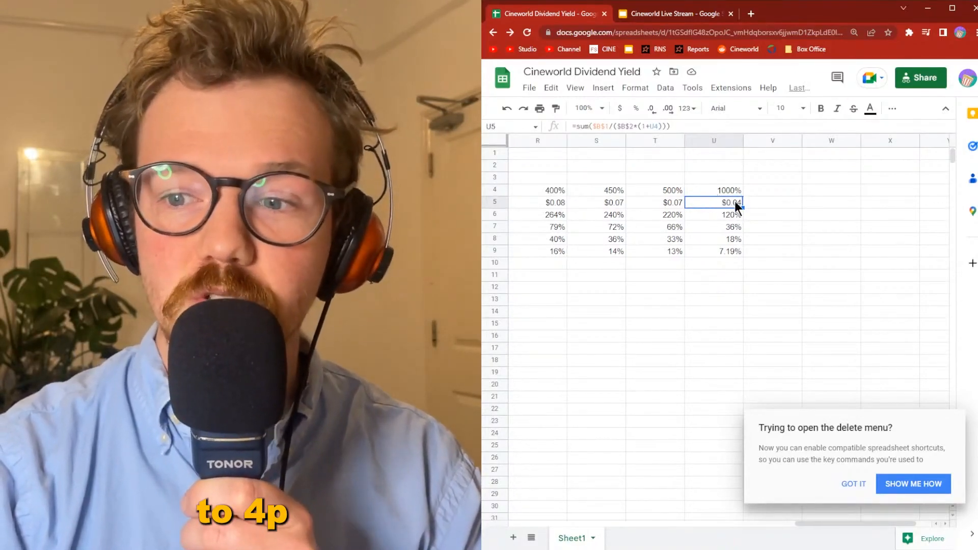
mouse_move(731, 258)
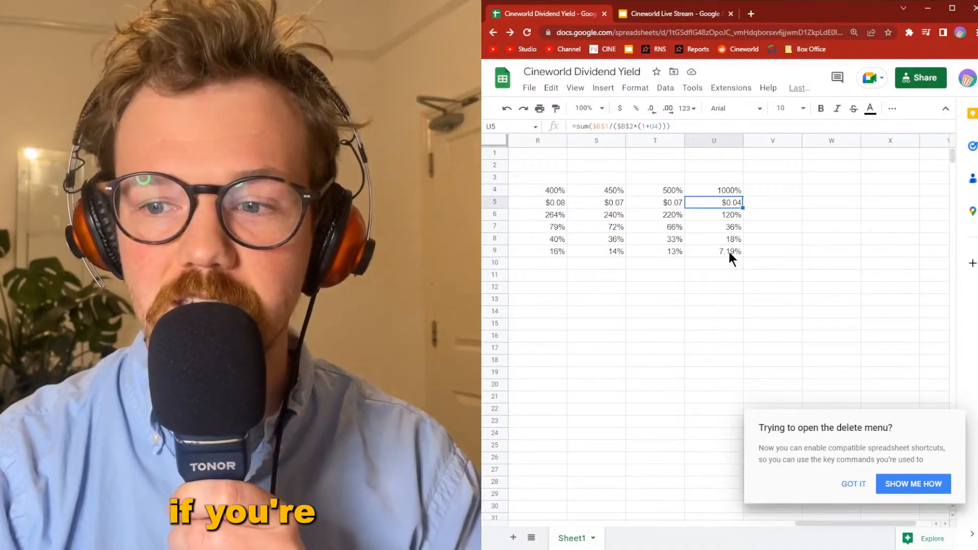
mouse_move(578, 254)
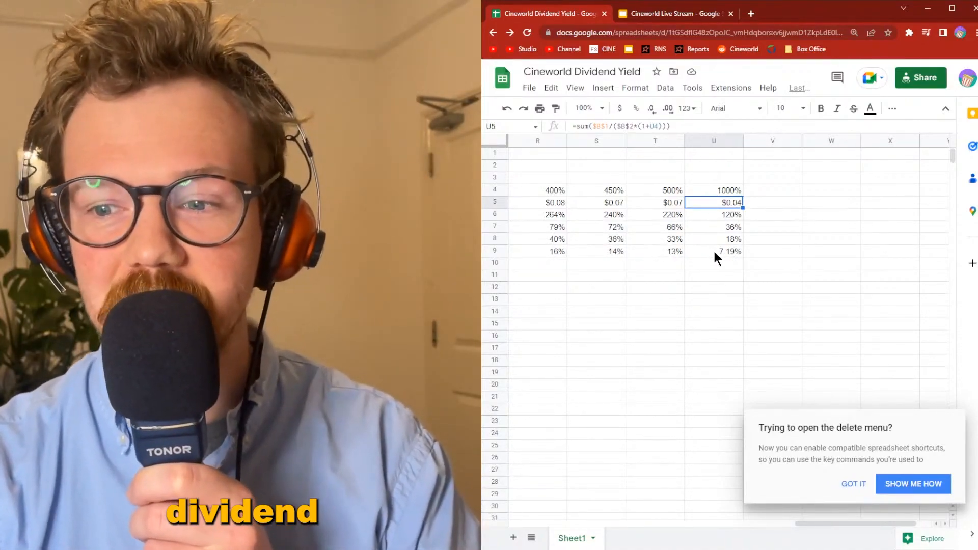
left_click(714, 250)
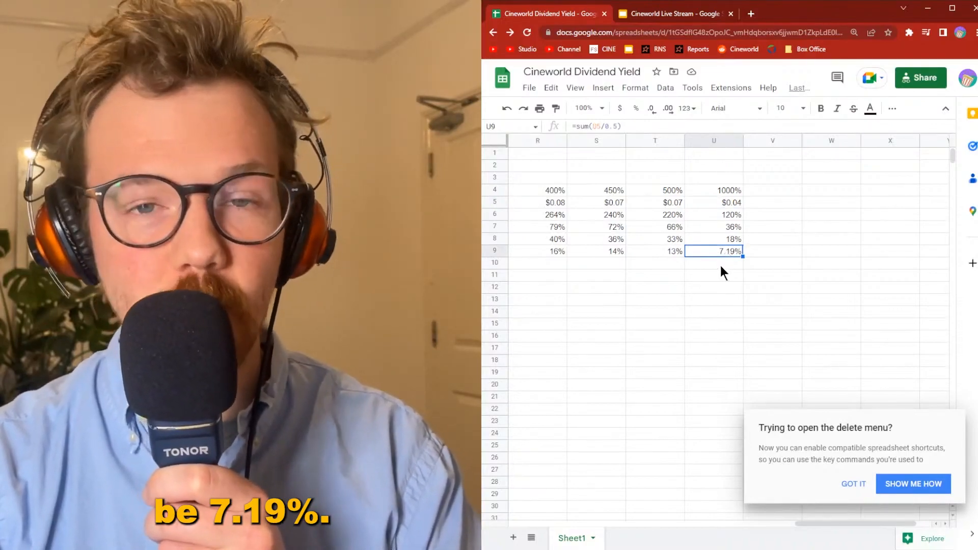
left_click(674, 14)
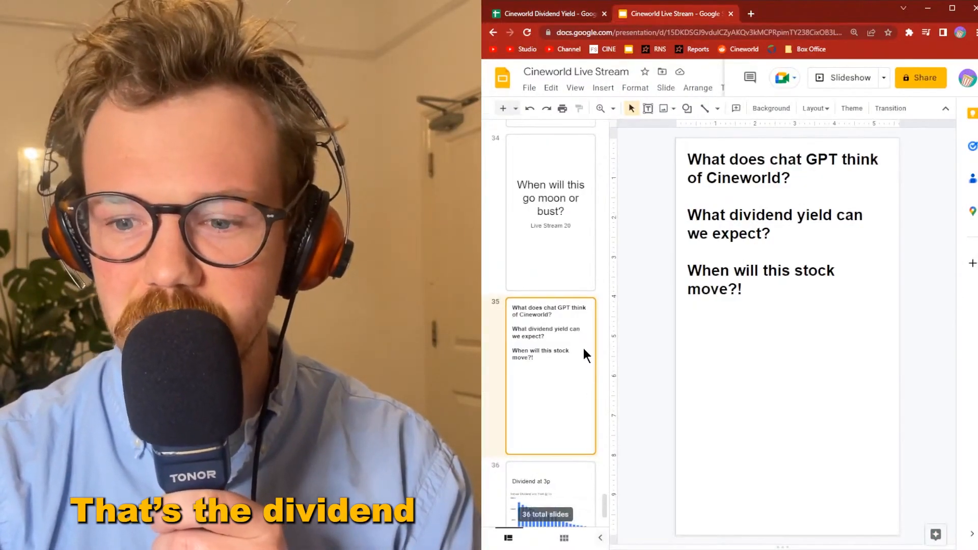
View slide 36's 'Dividend at 3p' charts, then go back to the spreadsheet
scroll("down", 3)
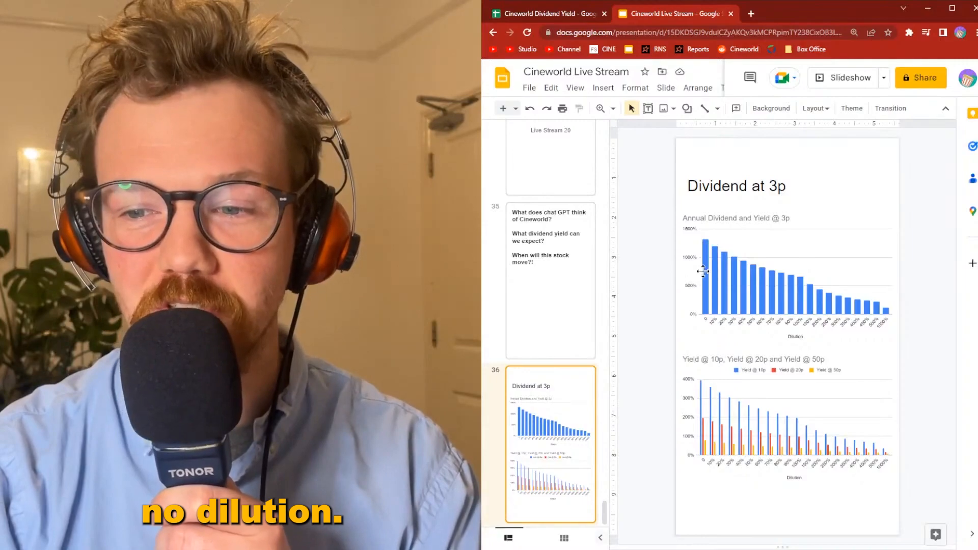
left_click(546, 14)
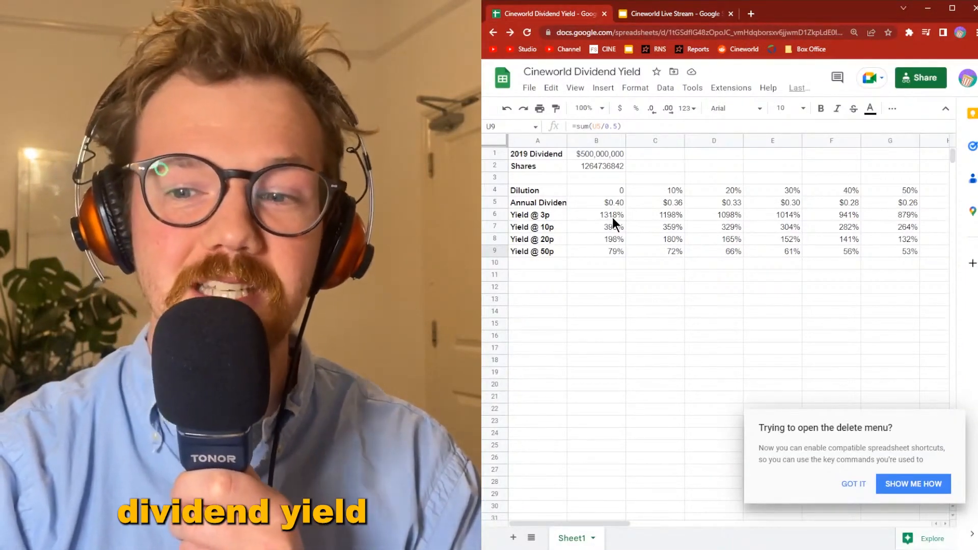
left_click(596, 214)
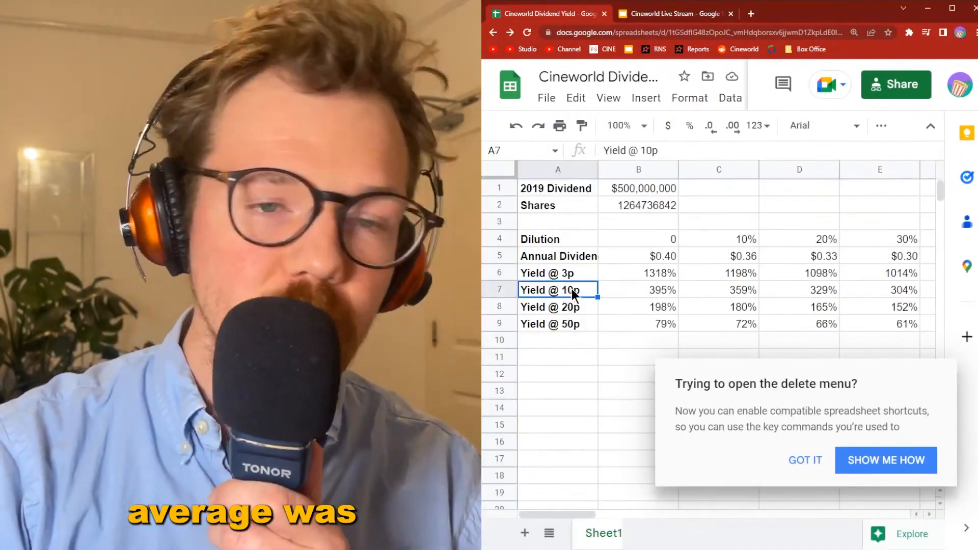
Select the Yield @ 50p label, then return to the Cineworld Live Stream deck
left_click(558, 323)
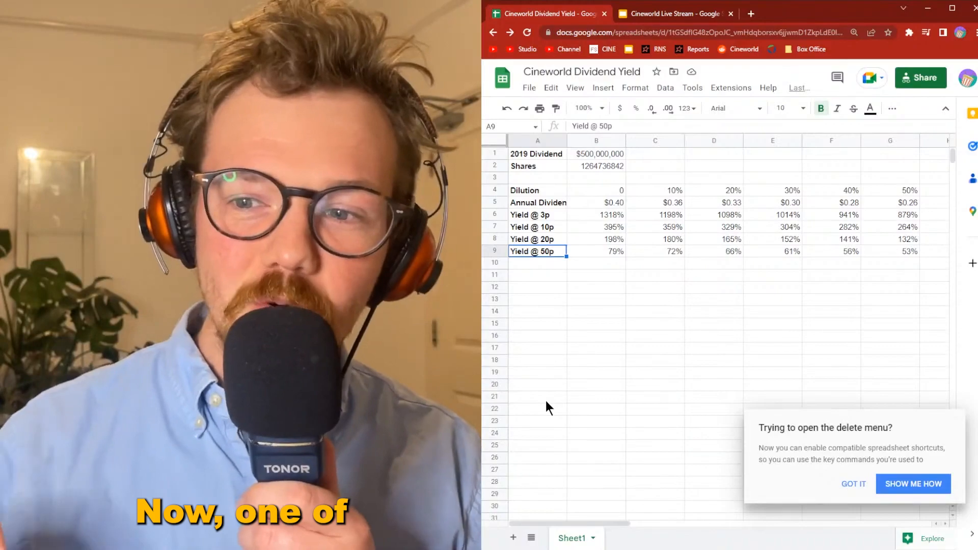
left_click(675, 13)
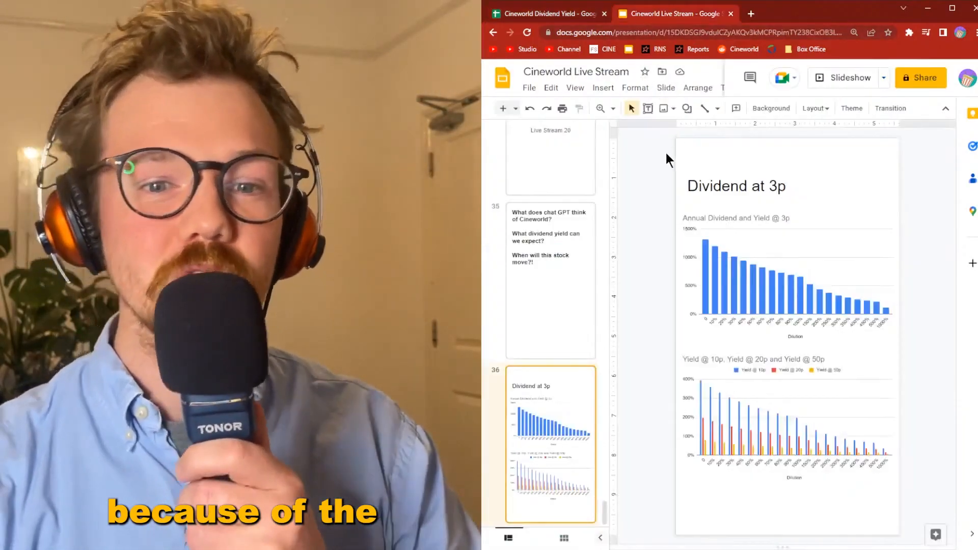